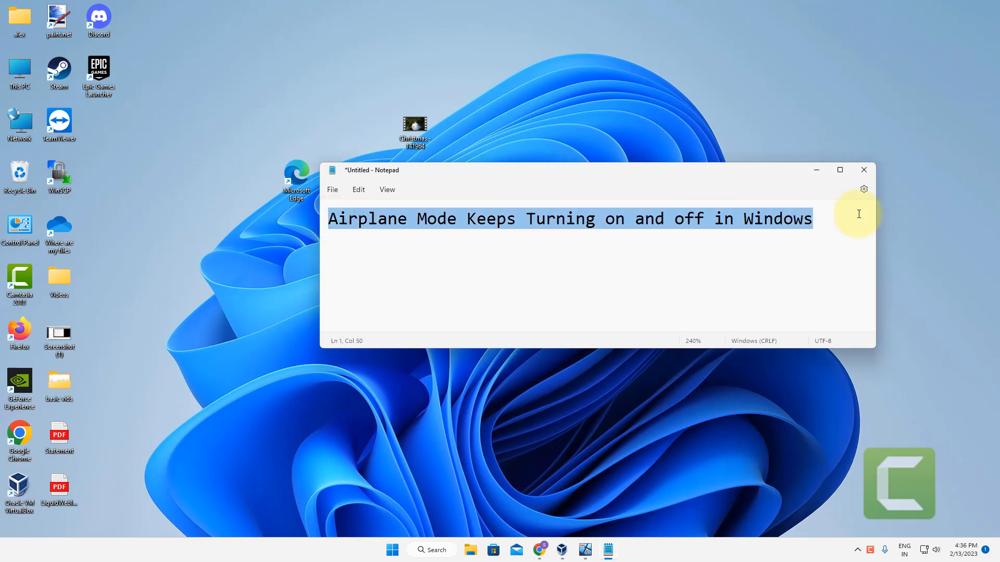
{"action": "mouse_move", "coordinate": [849, 204]}
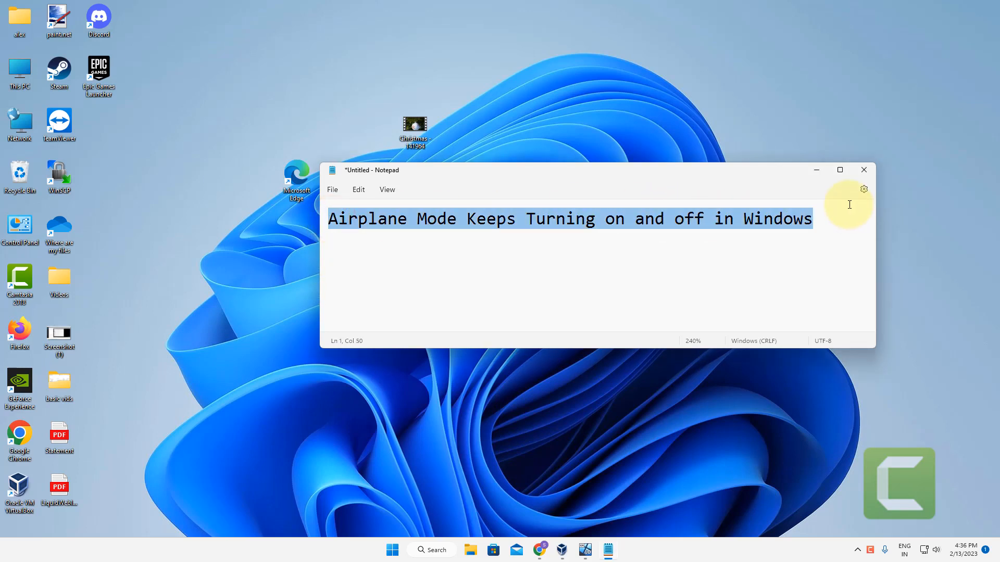
- Close the Notepad note about Airplane Mode toggling to reveal the desktop
{"action": "left_click", "coordinate": [863, 169]}
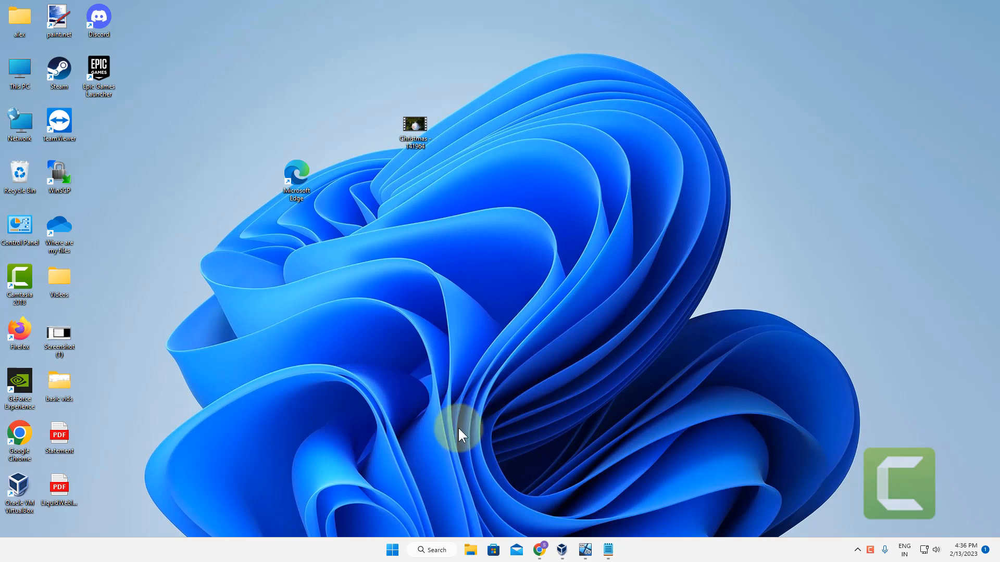
- Search for 'device Manager' and open the Device Manager best match
{"action": "type", "text": "device Manager"}
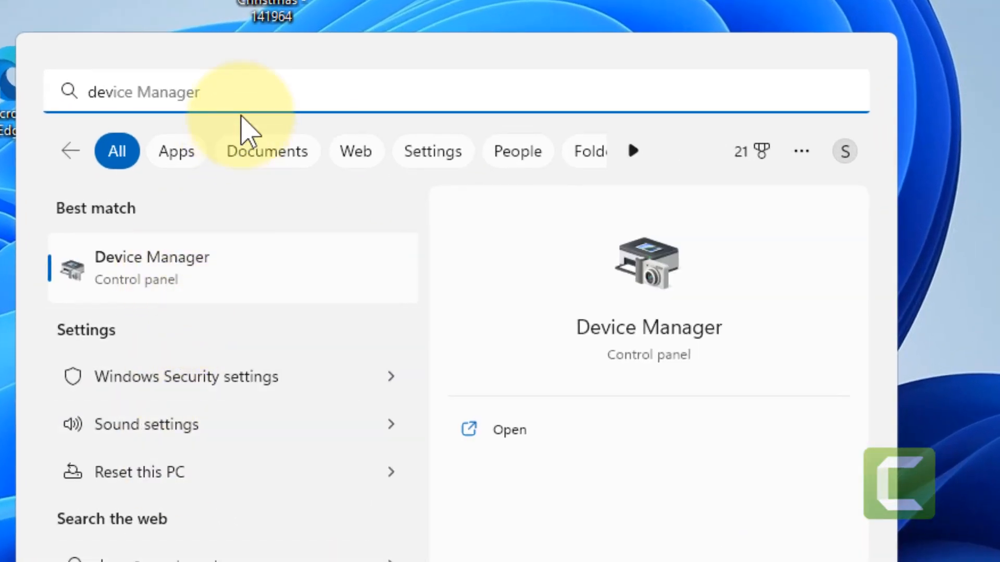
{"action": "left_click", "coordinate": [509, 429]}
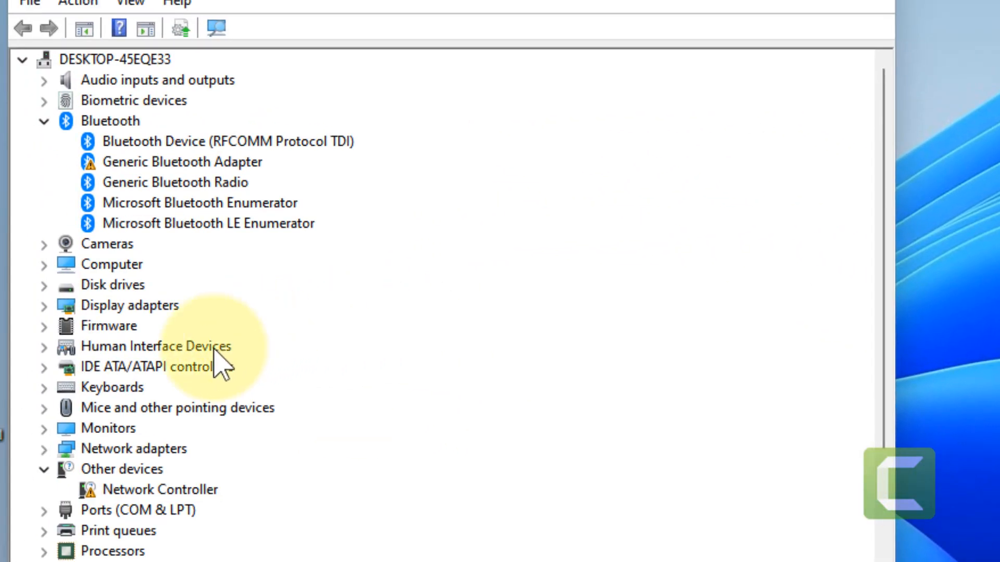
{"action": "mouse_move", "coordinate": [155, 458]}
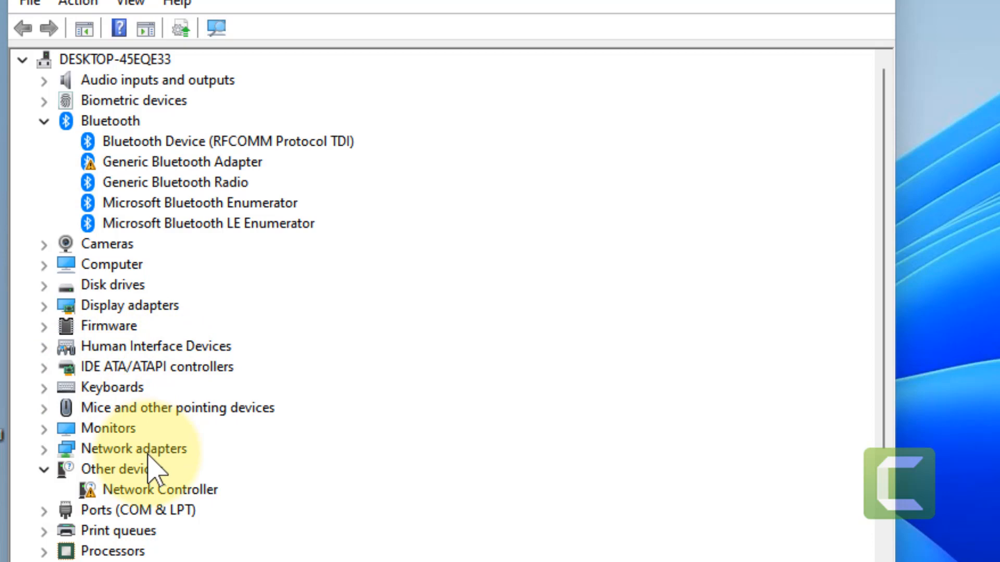
- Expand the Network adapters category to list the Realtek wireless adapter
{"action": "left_click", "coordinate": [134, 449]}
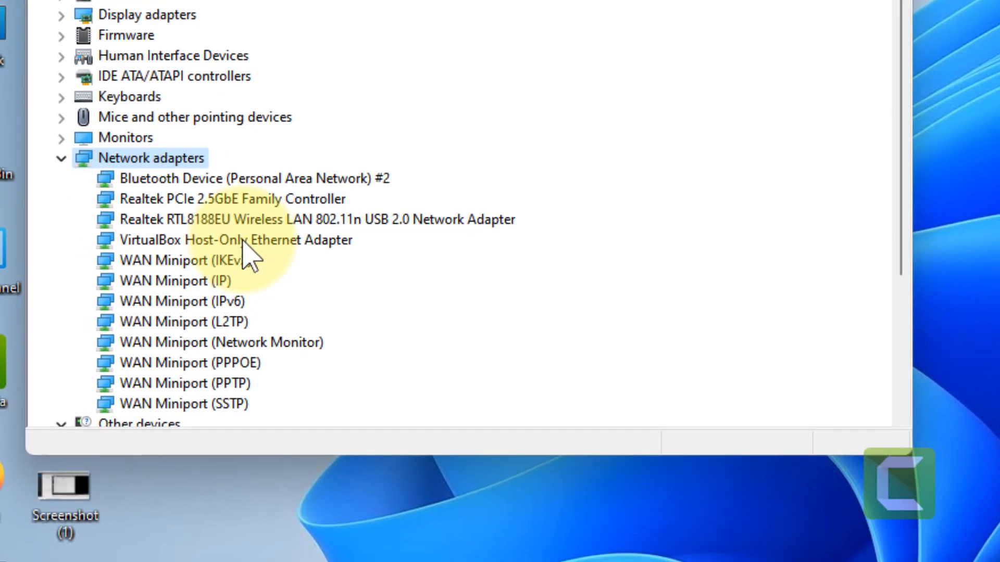
{"action": "mouse_move", "coordinate": [334, 239]}
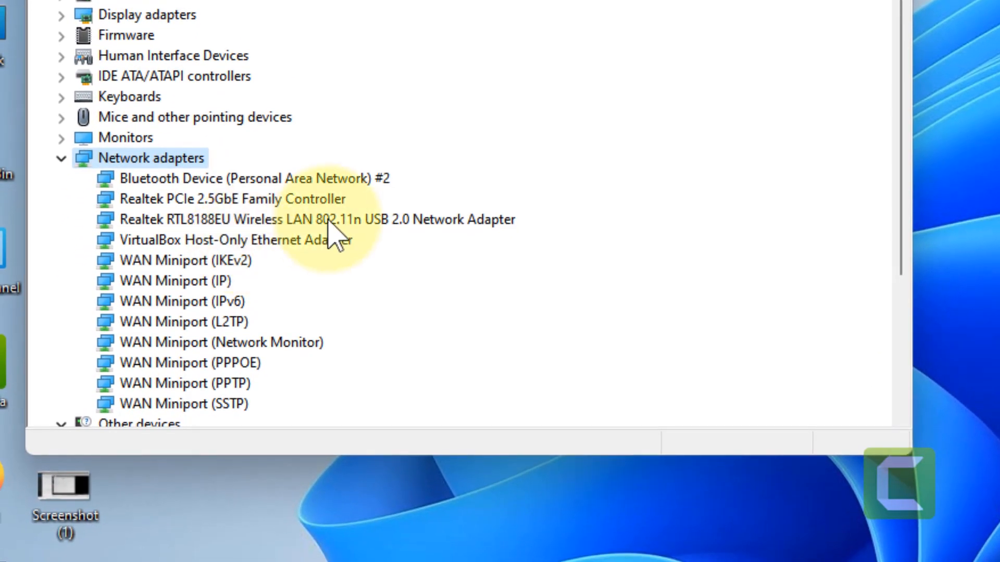
{"action": "mouse_move", "coordinate": [350, 245]}
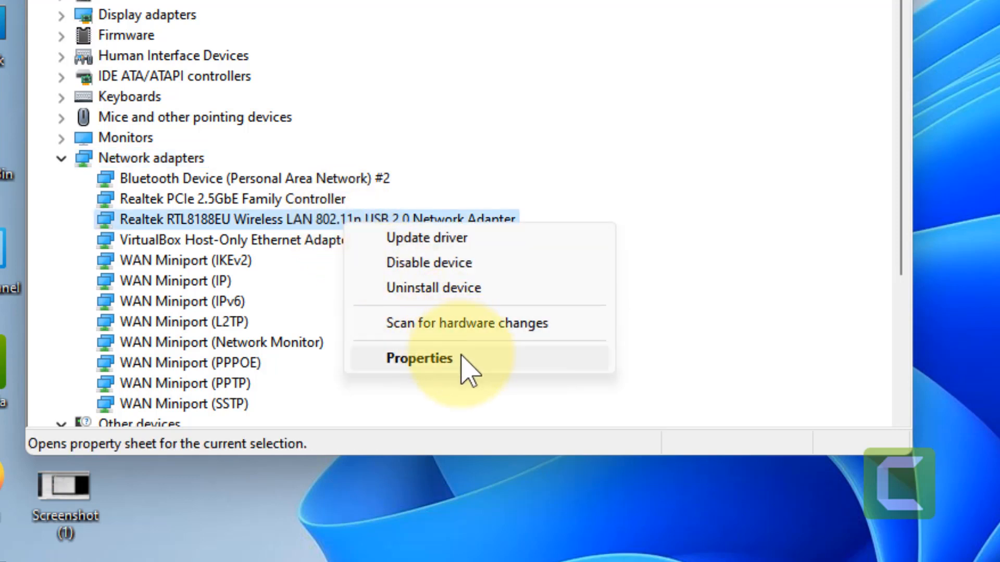
{"action": "mouse_move", "coordinate": [274, 220]}
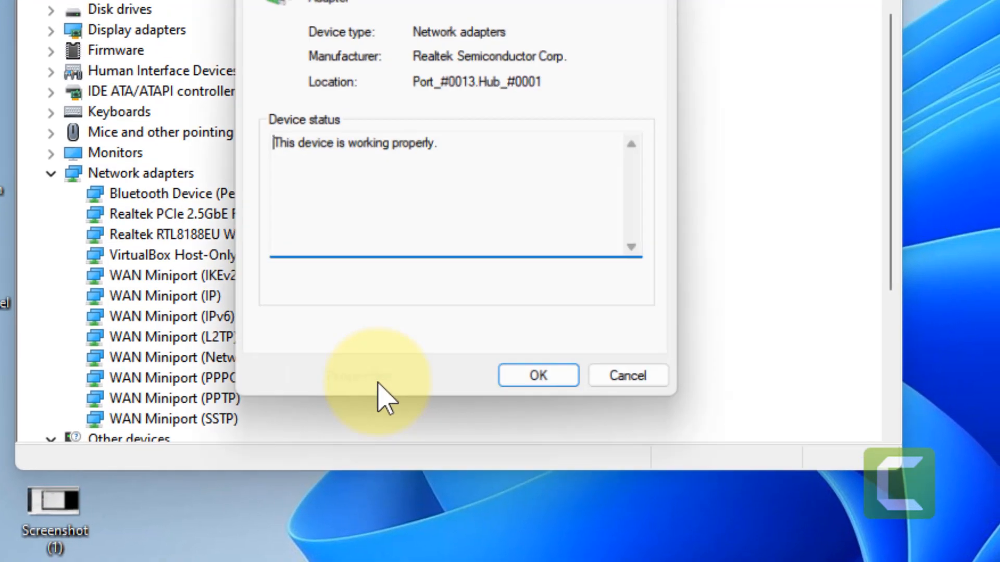
- Uncheck 'Allow the computer to turn off this device to save power' and confirm with OK
{"action": "left_click", "coordinate": [490, 65]}
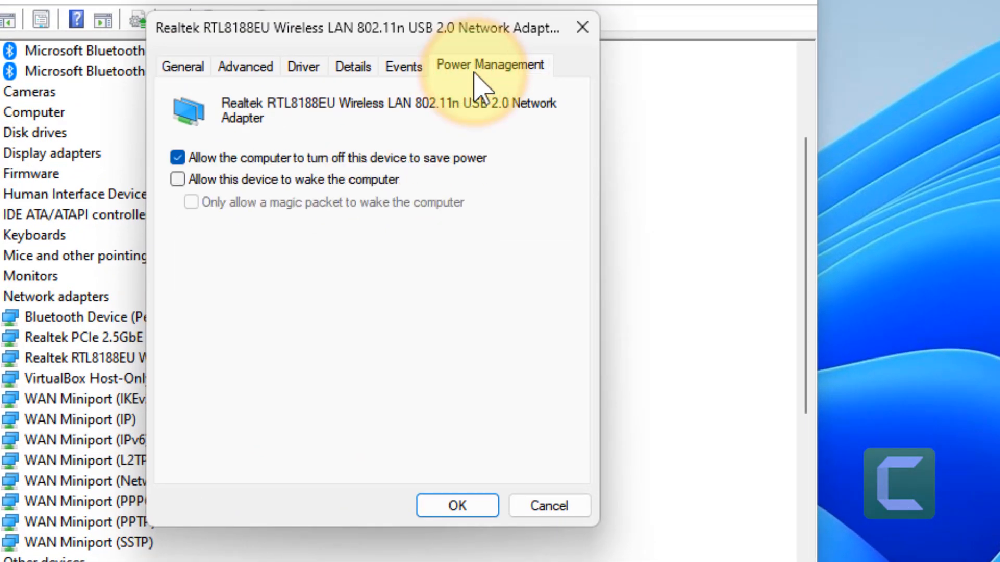
{"action": "left_click", "coordinate": [178, 157]}
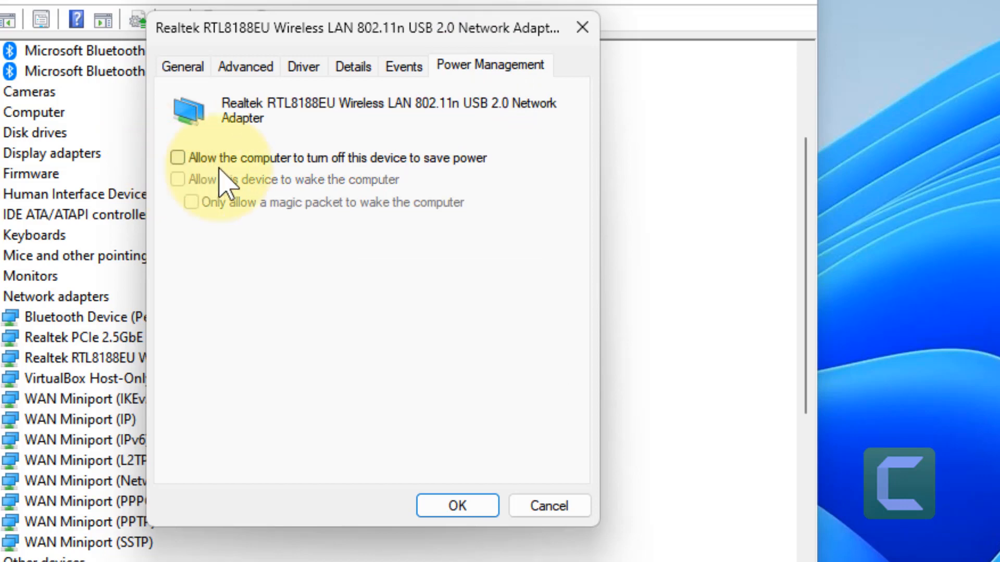
{"action": "left_click", "coordinate": [454, 506]}
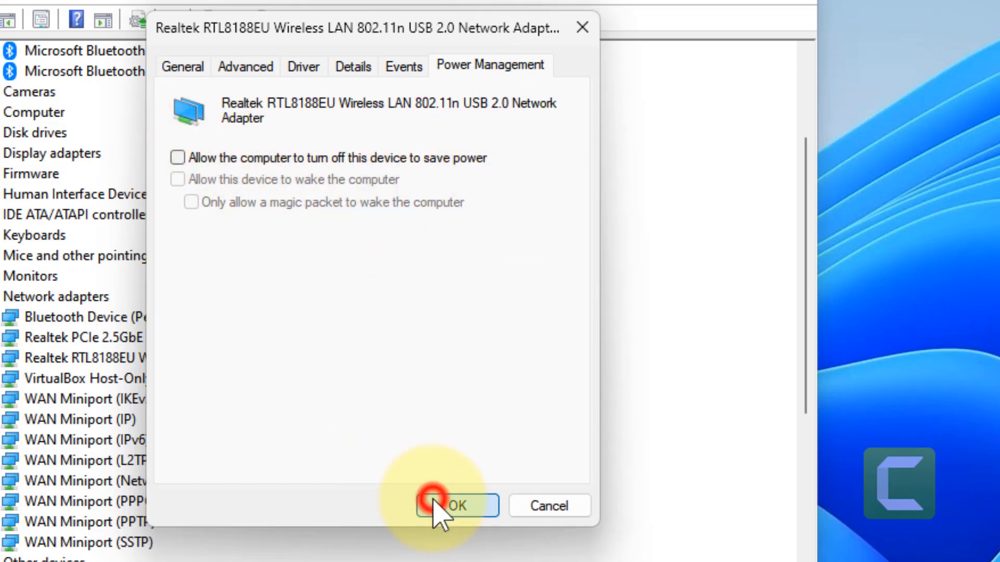
{"action": "left_click", "coordinate": [455, 505]}
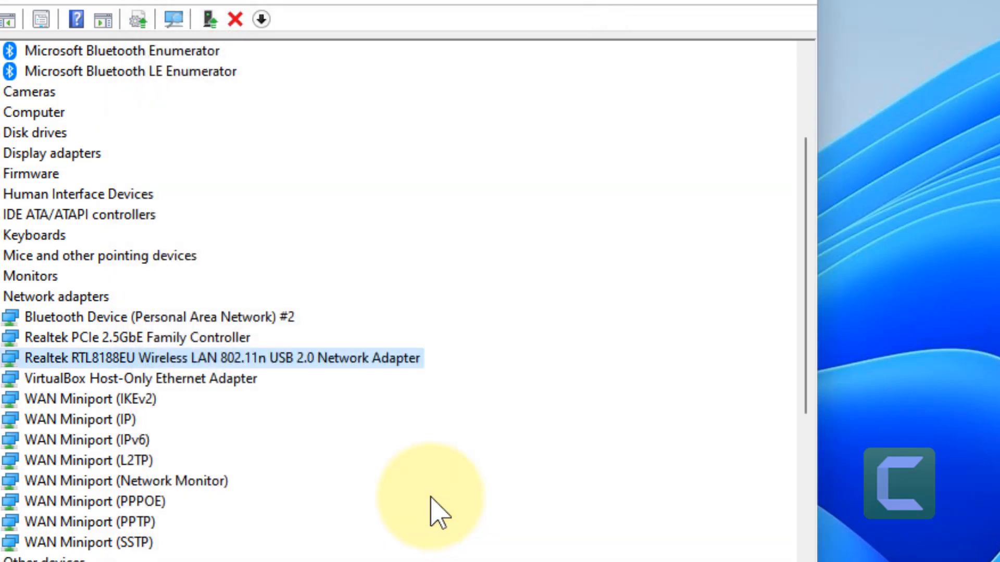
{"action": "left_click", "coordinate": [411, 30]}
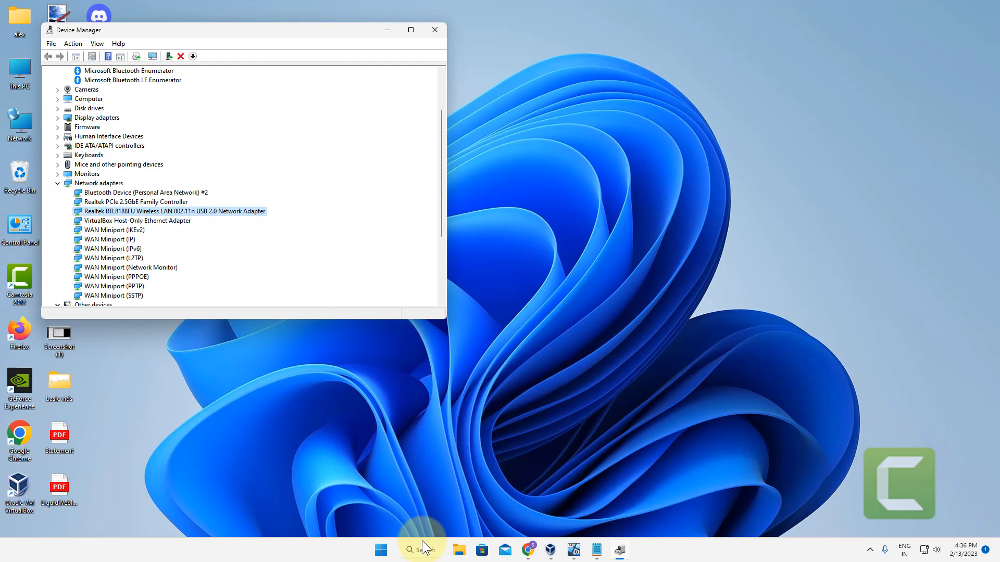
{"action": "mouse_move", "coordinate": [488, 550]}
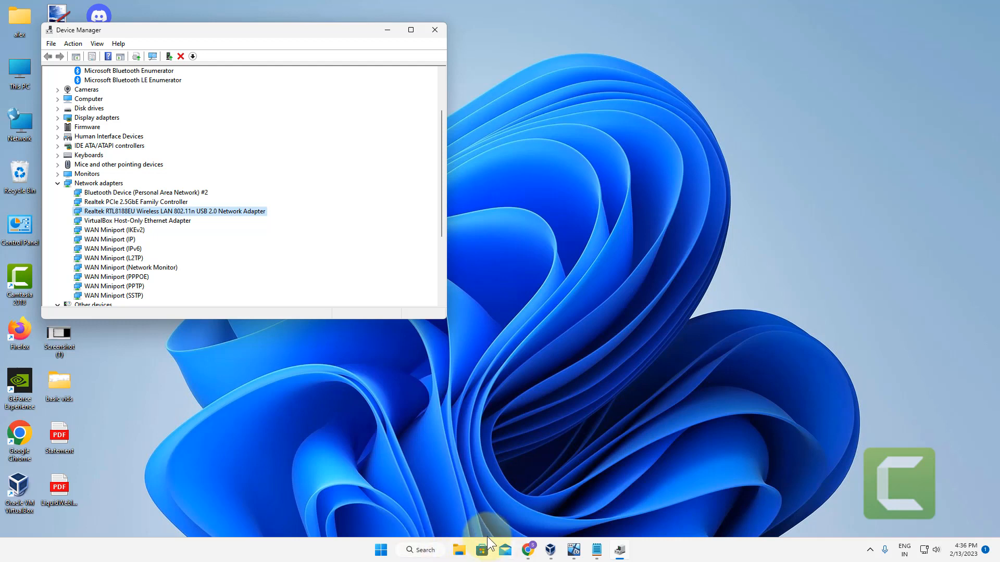
{"action": "mouse_move", "coordinate": [437, 550]}
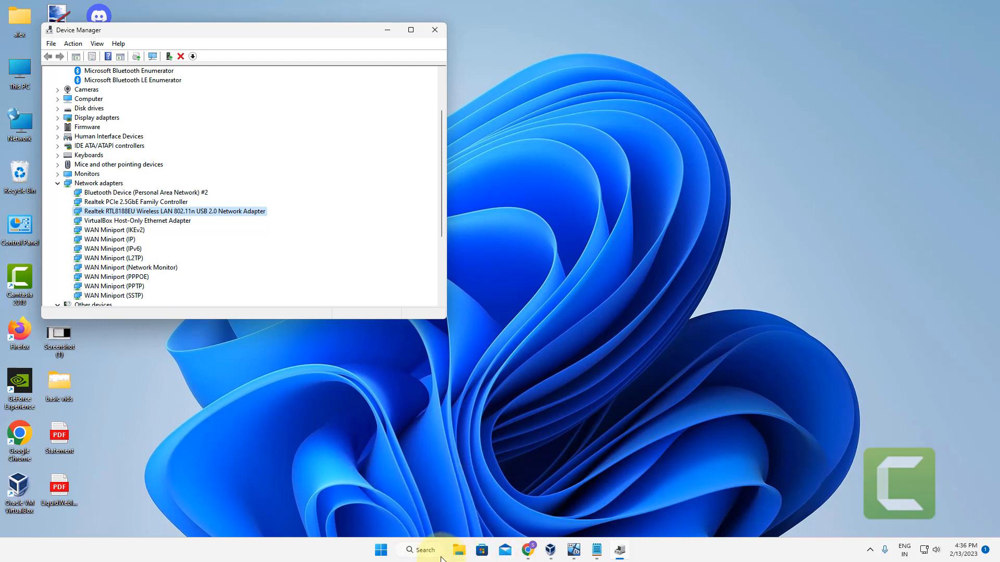
- Search the taskbar for 'task Manager' to launch Task Manager
{"action": "left_click", "coordinate": [420, 550]}
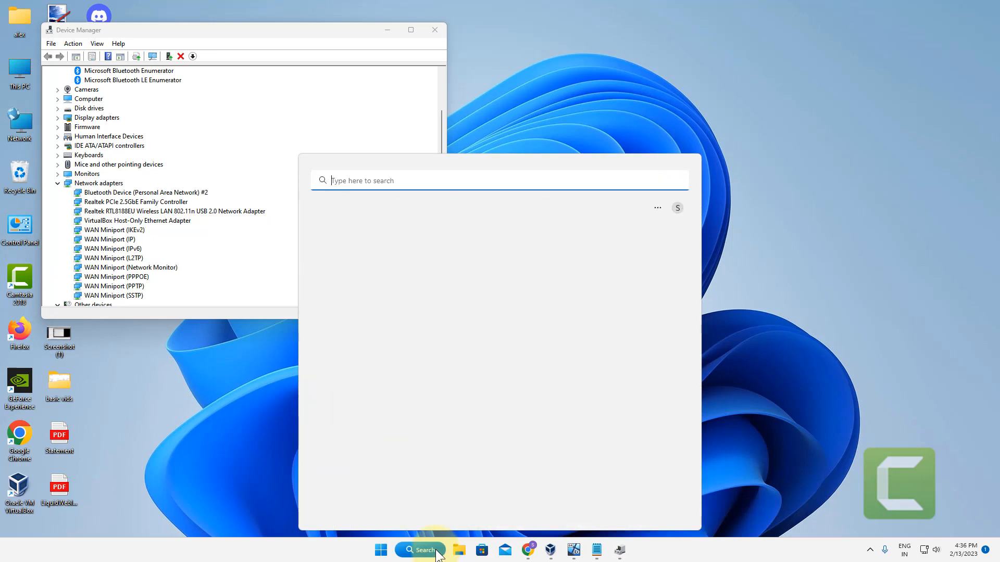
{"action": "type", "text": "task Manager"}
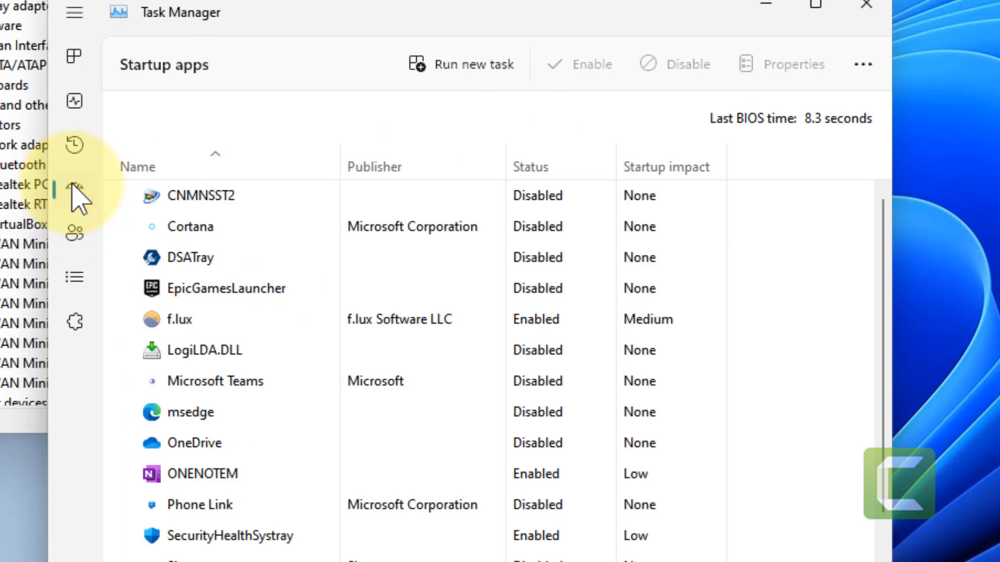
{"action": "mouse_move", "coordinate": [226, 328]}
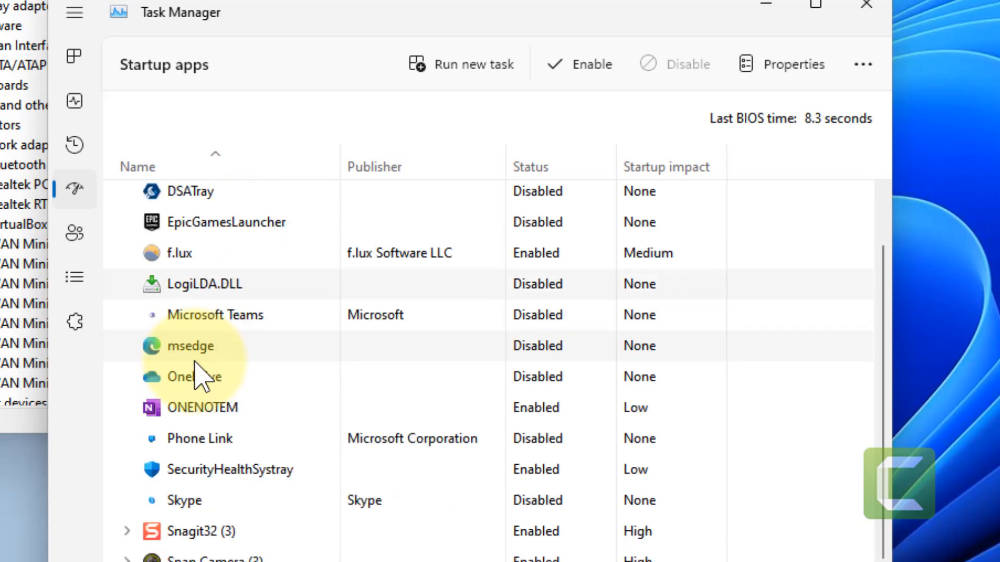
- Scroll down and back up through the Startup apps list
{"action": "scroll", "scroll_direction": "down", "scroll_amount": 3}
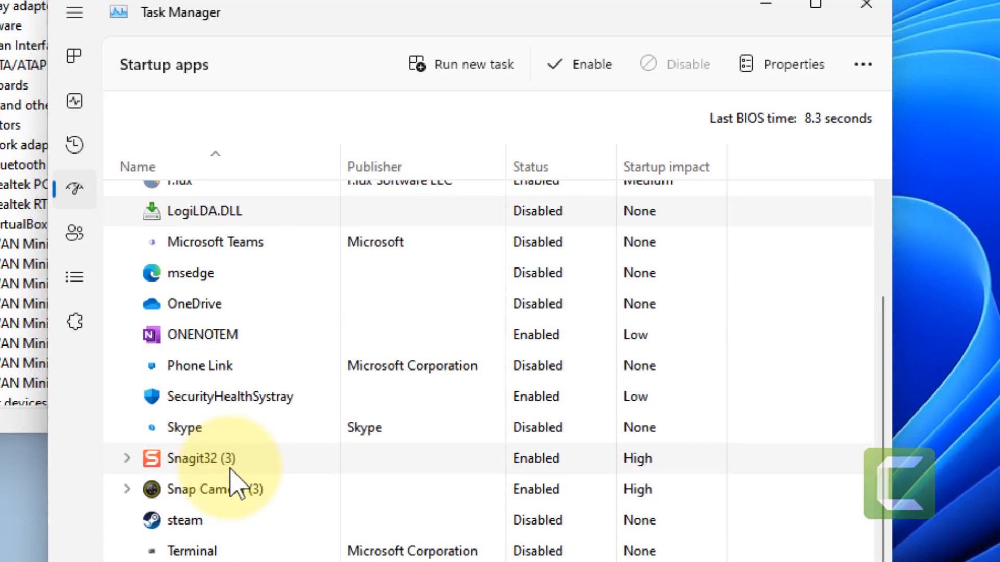
{"action": "scroll", "scroll_direction": "up", "scroll_amount": 3}
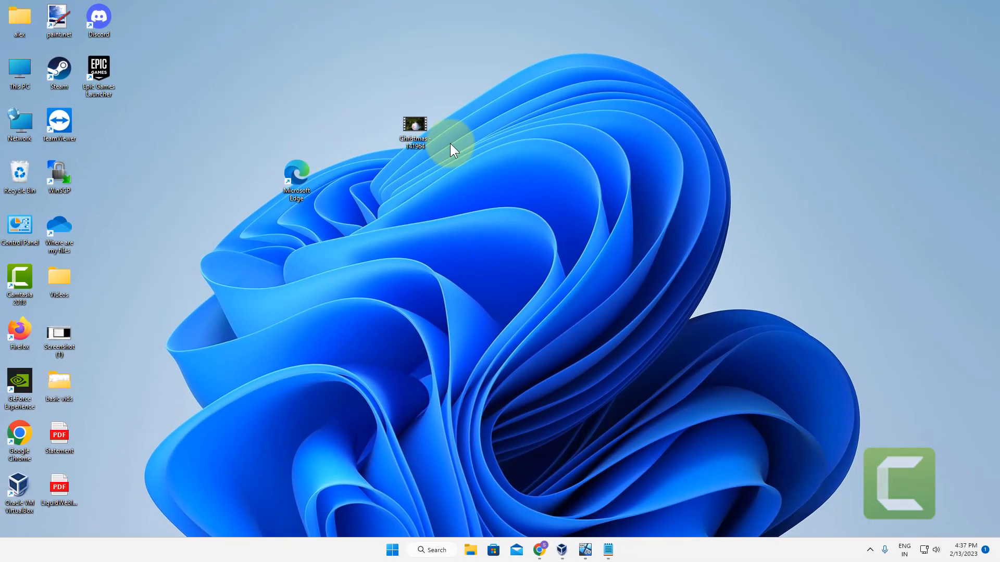
{"action": "mouse_move", "coordinate": [497, 462]}
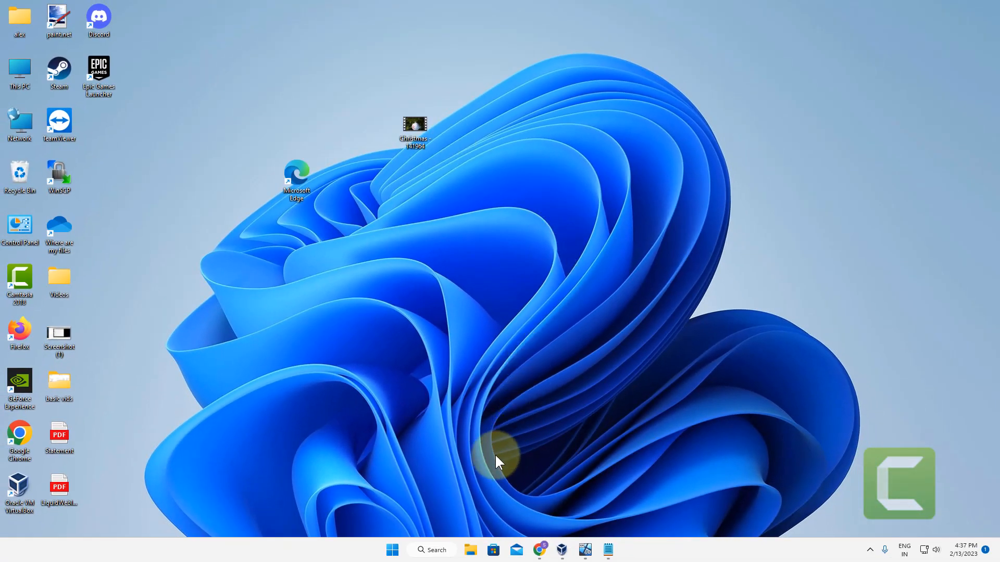
{"action": "mouse_move", "coordinate": [453, 395]}
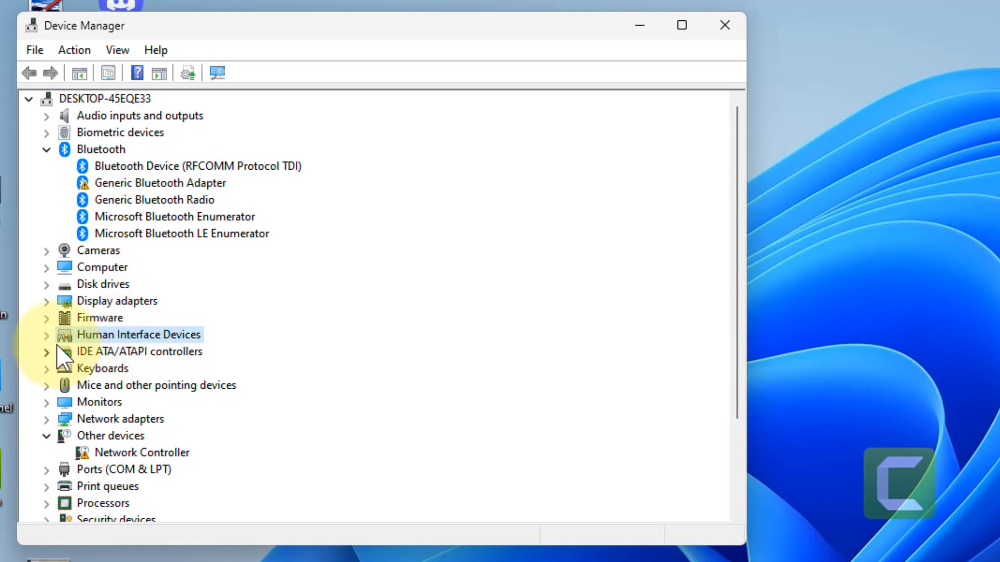
- Expand Human Interface Devices and right-click a HID-compliant consumer control device
{"action": "left_click", "coordinate": [46, 334]}
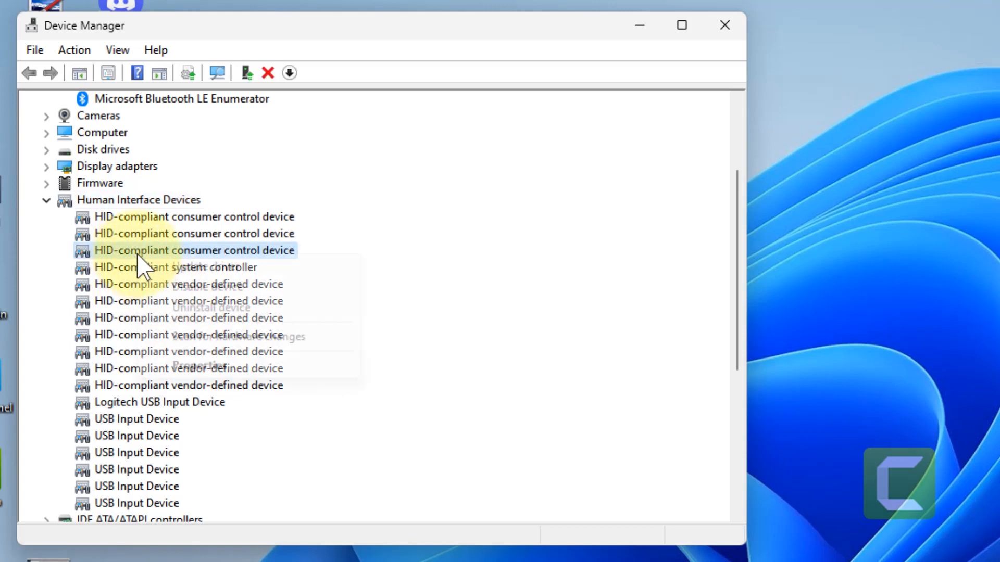
{"action": "right_click", "coordinate": [193, 250]}
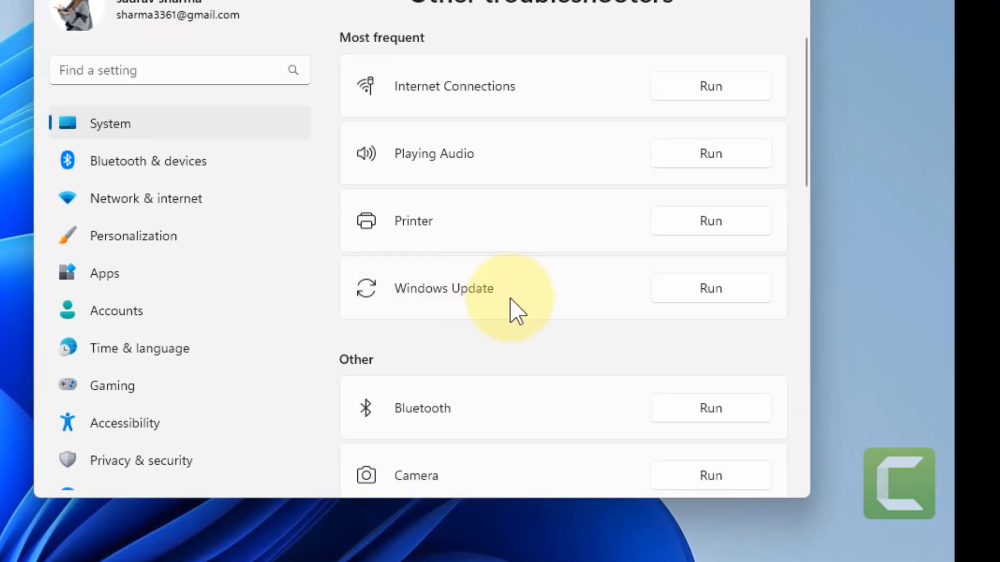
- Run the Network Adapter troubleshooter for all network adapters
{"action": "scroll", "scroll_direction": "down", "scroll_amount": 3}
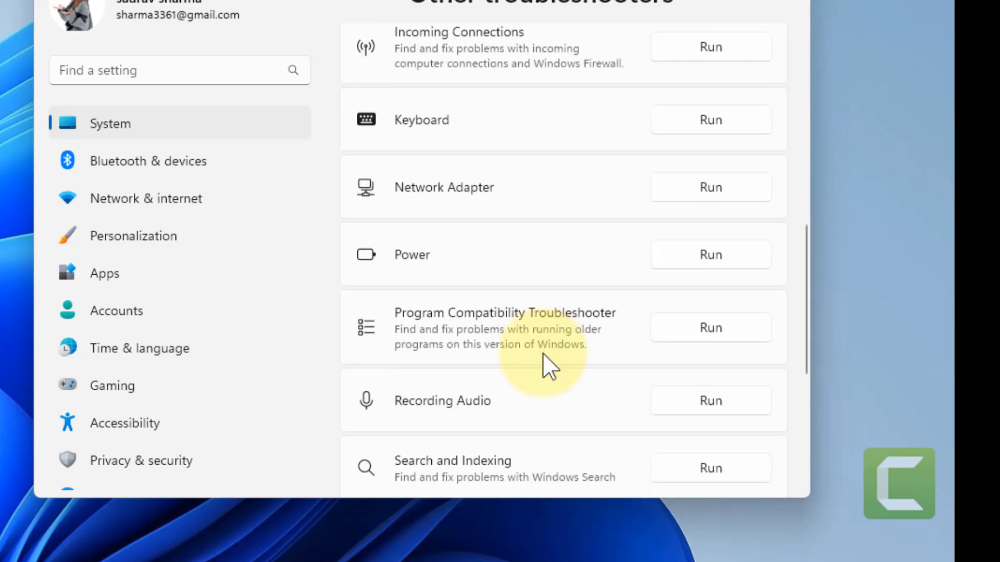
{"action": "mouse_move", "coordinate": [749, 209]}
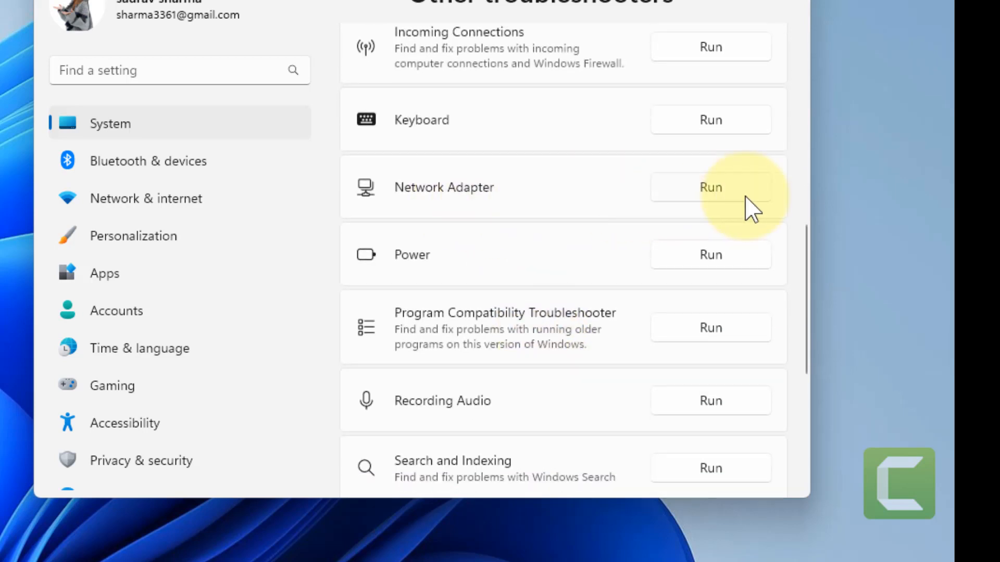
{"action": "left_click", "coordinate": [709, 187]}
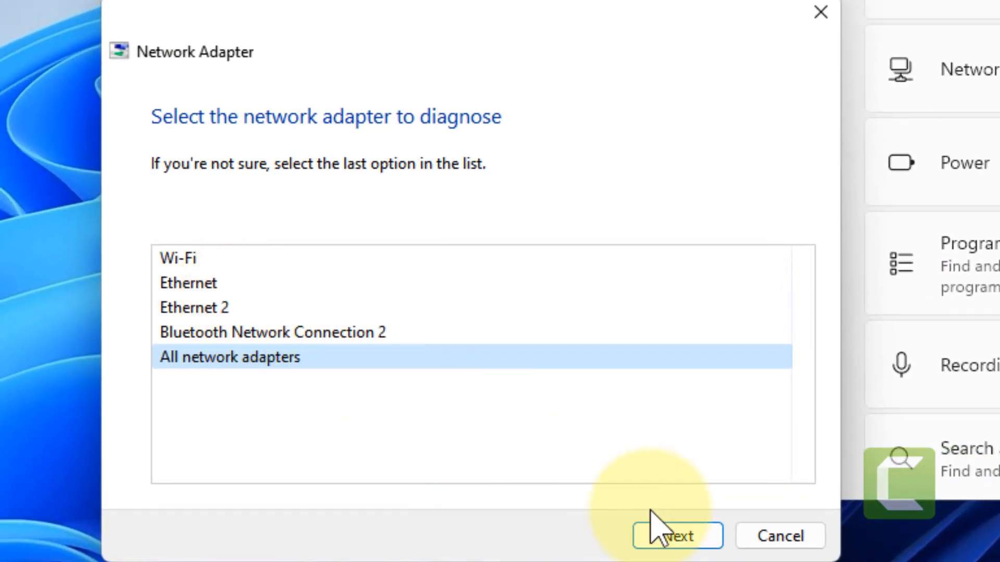
{"action": "left_click", "coordinate": [677, 536]}
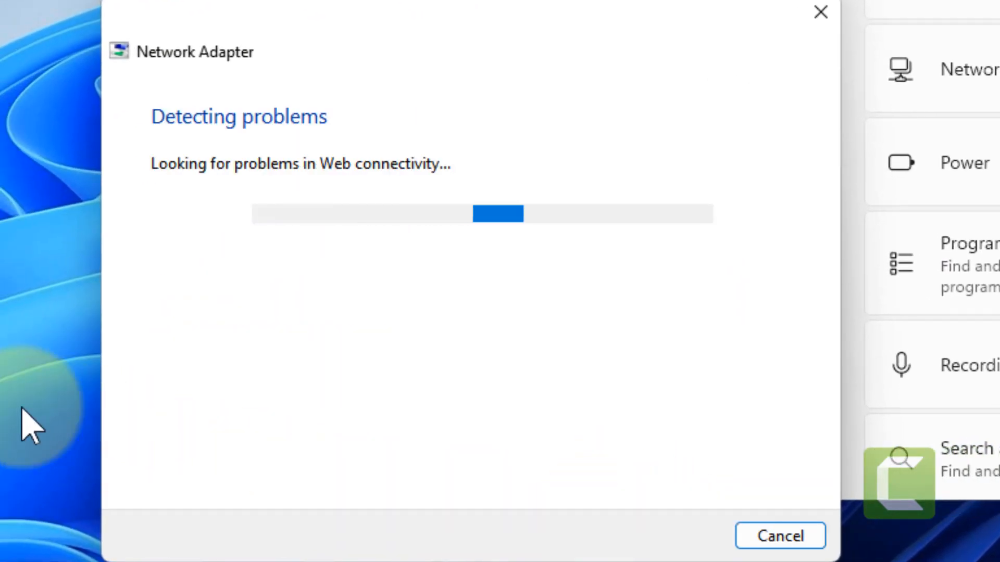